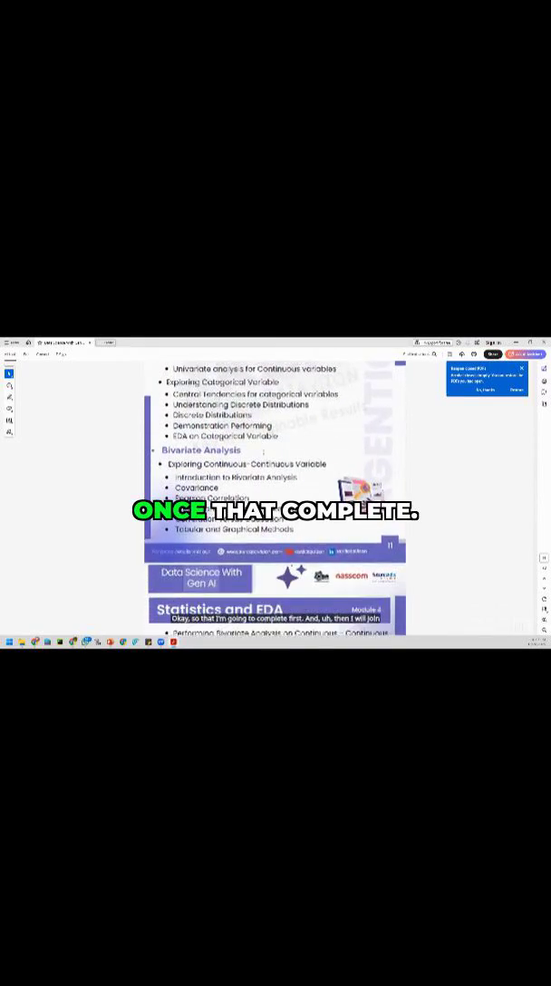
scroll("down", 3)
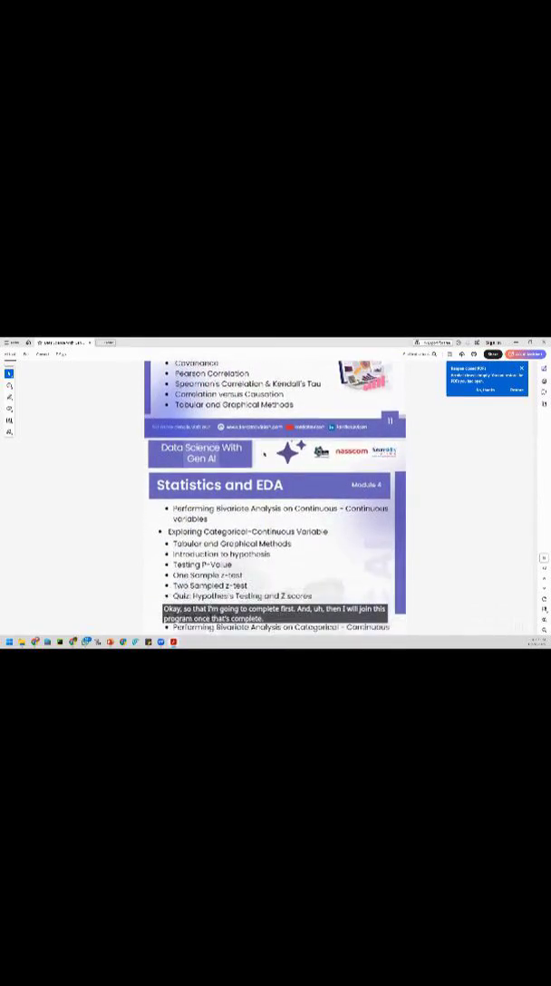